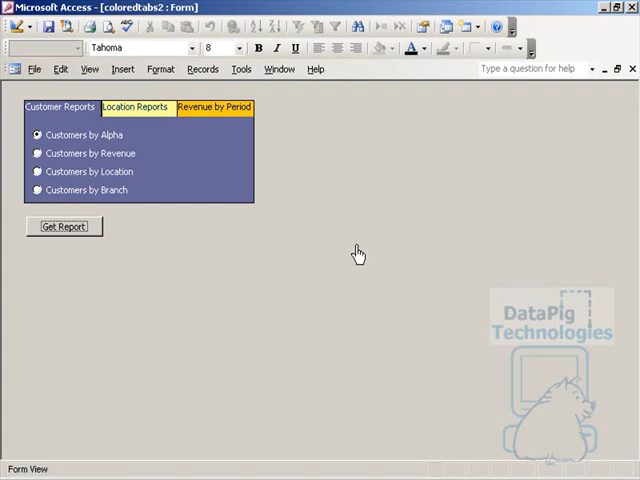
pyautogui.moveTo(348, 250)
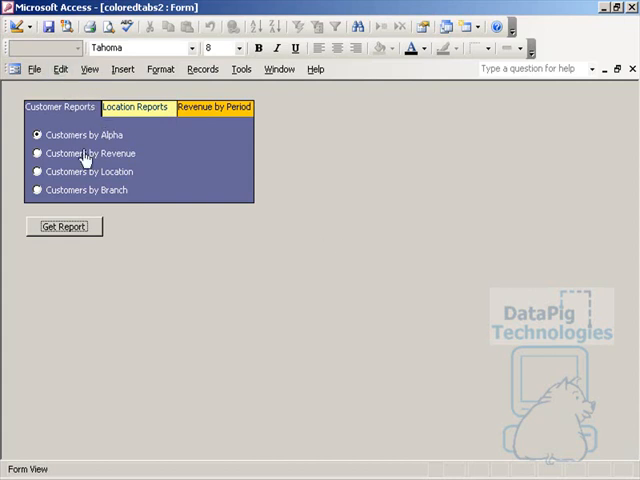
pyautogui.moveTo(147, 205)
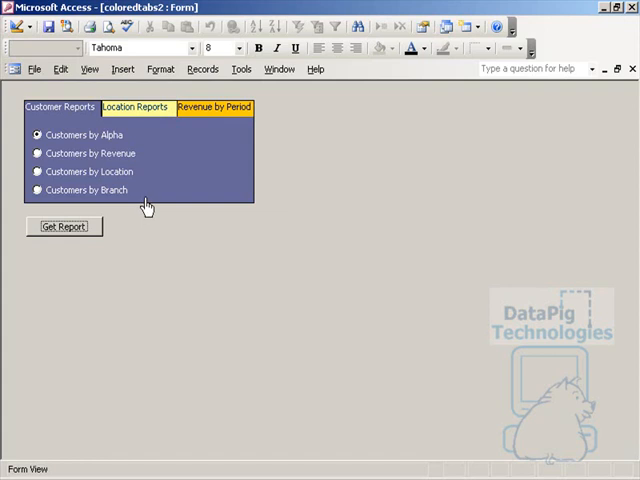
pyautogui.moveTo(80, 160)
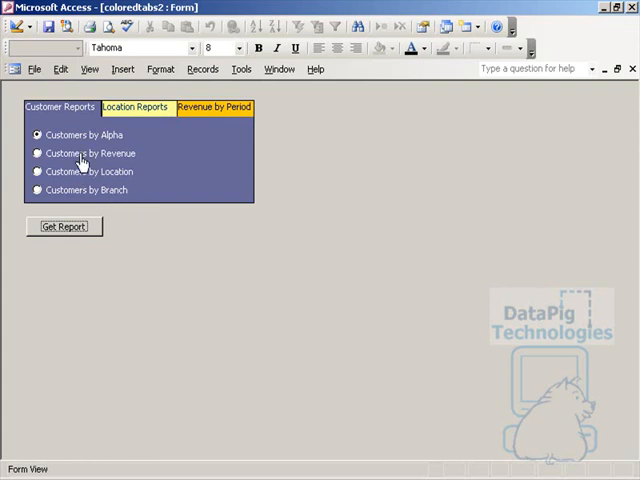
# In coloredtabs2 Form View, show the yellow Location Reports page with its revenue options.
pyautogui.click(135, 107)
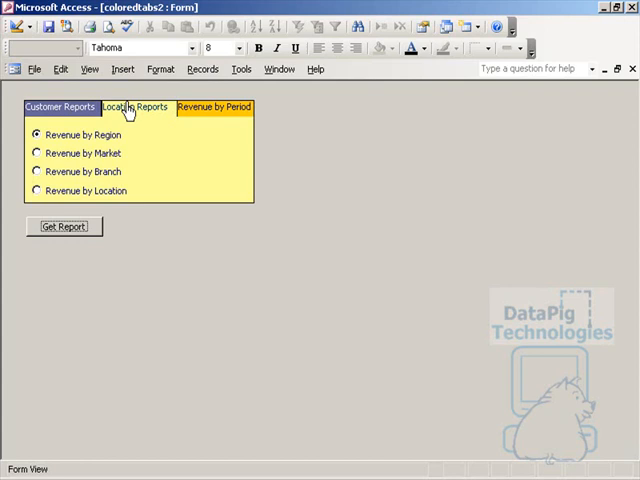
pyautogui.click(214, 107)
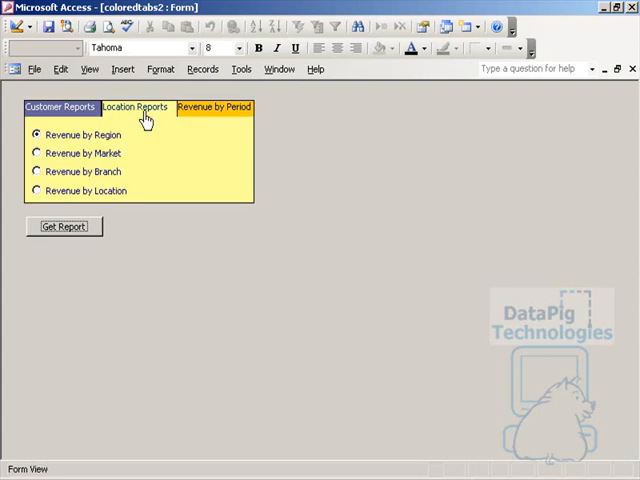
pyautogui.moveTo(168, 117)
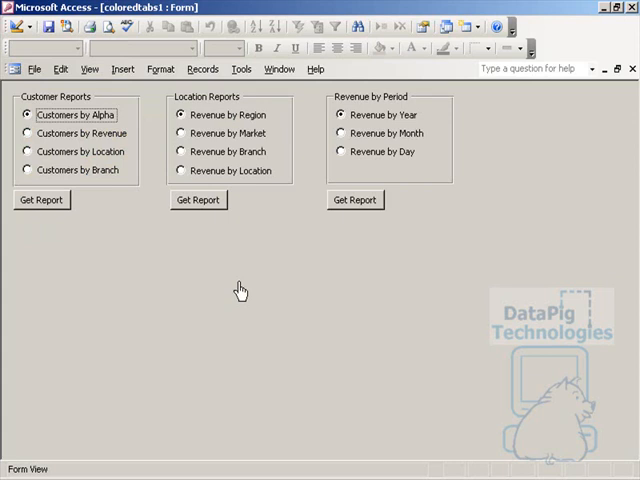
pyautogui.moveTo(258, 235)
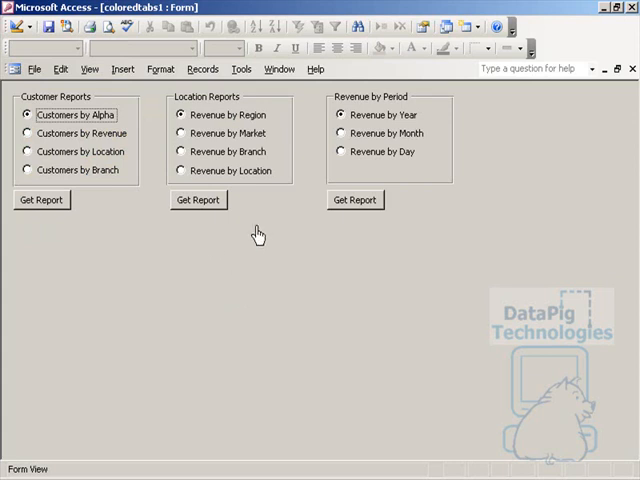
pyautogui.moveTo(232, 228)
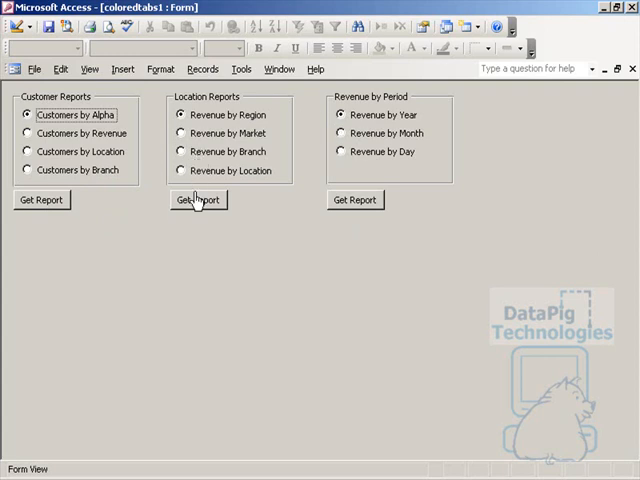
pyautogui.moveTo(170, 262)
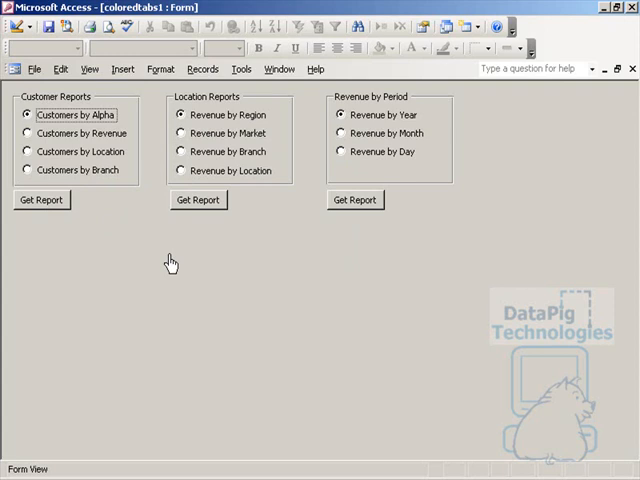
pyautogui.moveTo(166, 260)
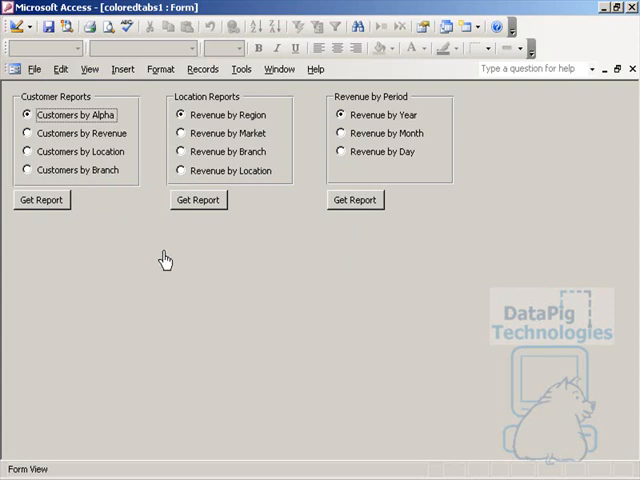
pyautogui.moveTo(147, 250)
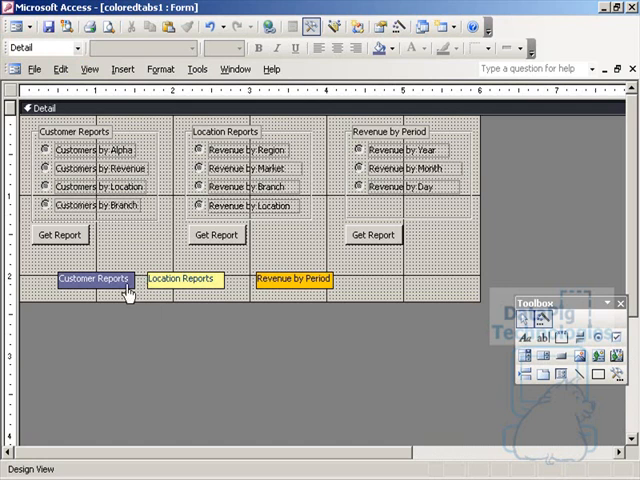
# Select the Customer Reports, Location Reports and Revenue by Period labels and align them left.
pyautogui.click(95, 278)
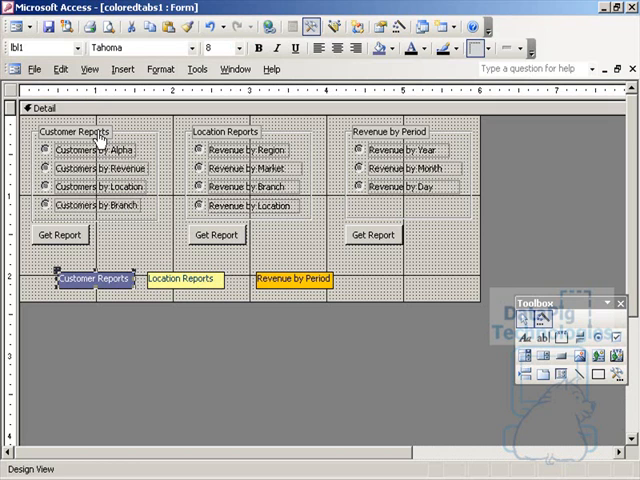
pyautogui.click(292, 278)
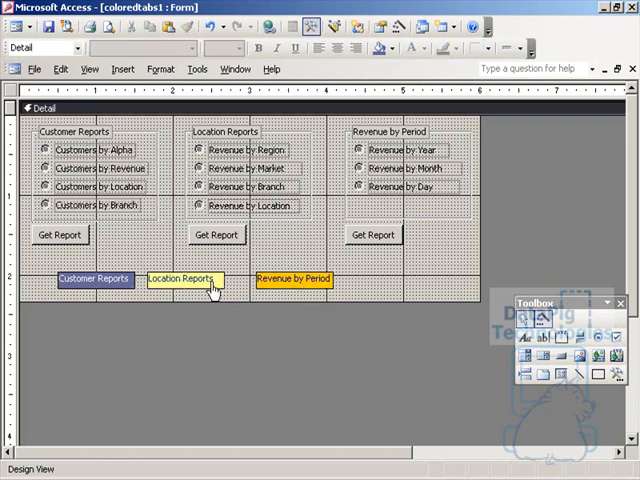
pyautogui.click(184, 278)
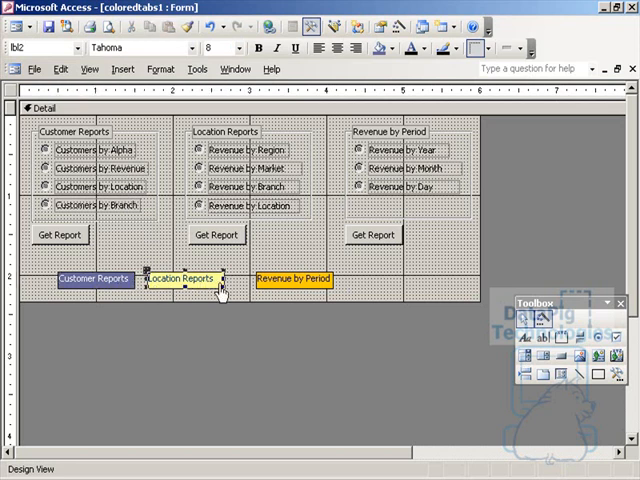
pyautogui.click(290, 278)
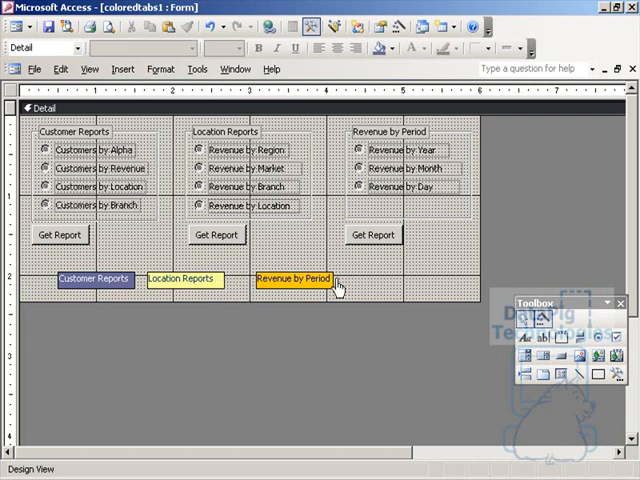
pyautogui.rightClick(93, 278)
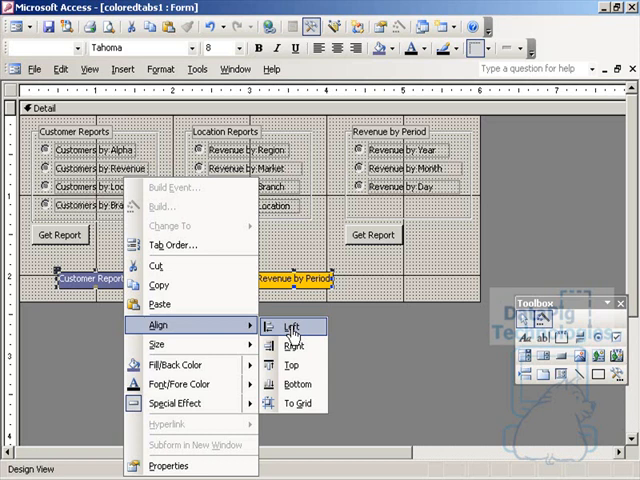
pyautogui.click(291, 326)
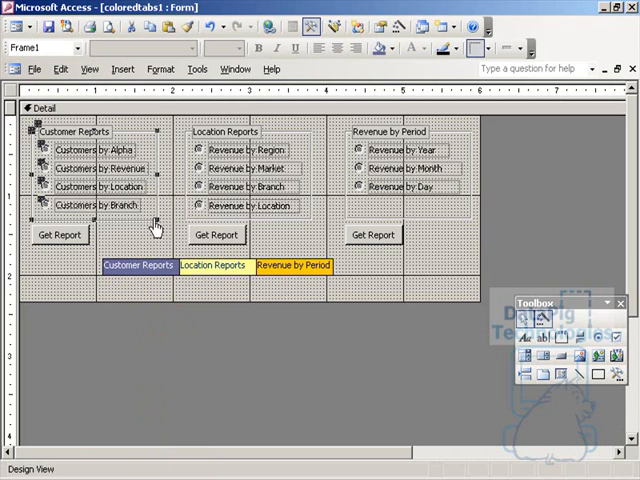
pyautogui.moveTo(115, 145)
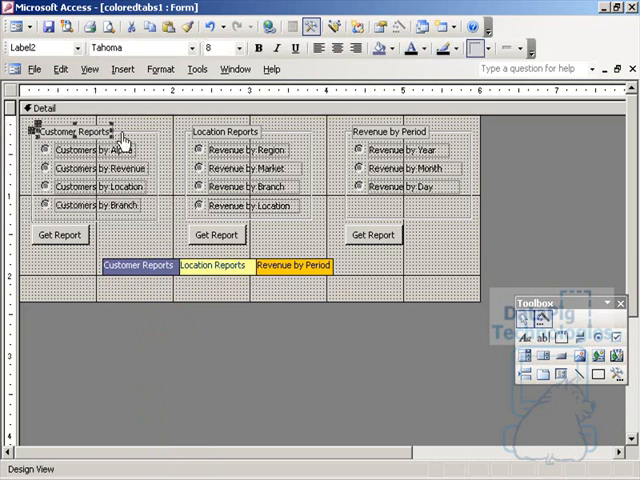
# Select the Customer Reports group's caption label for deletion.
pyautogui.click(225, 131)
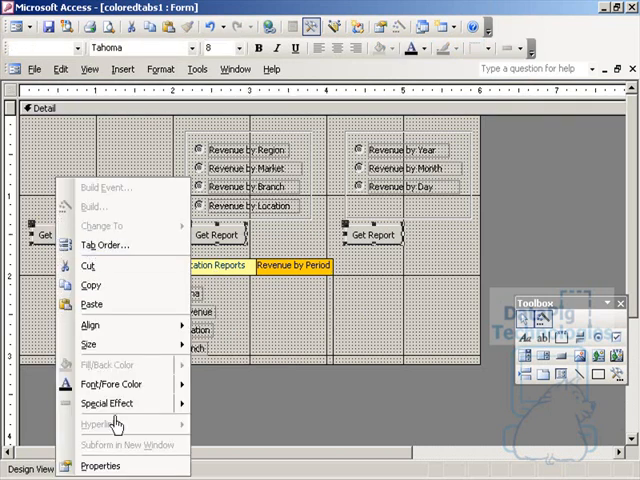
pyautogui.moveTo(438, 292)
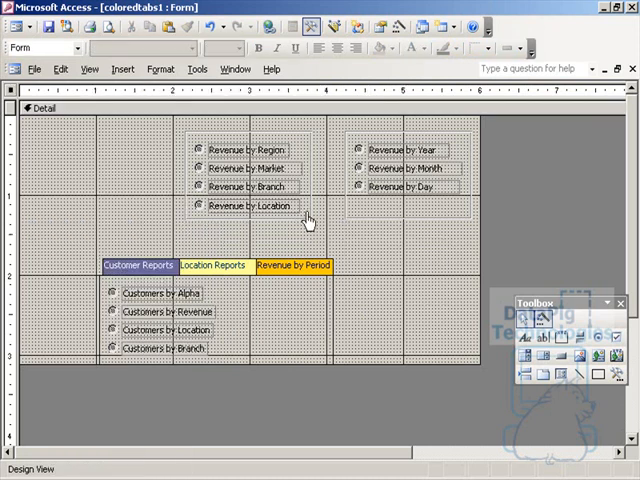
pyautogui.moveTo(343, 245)
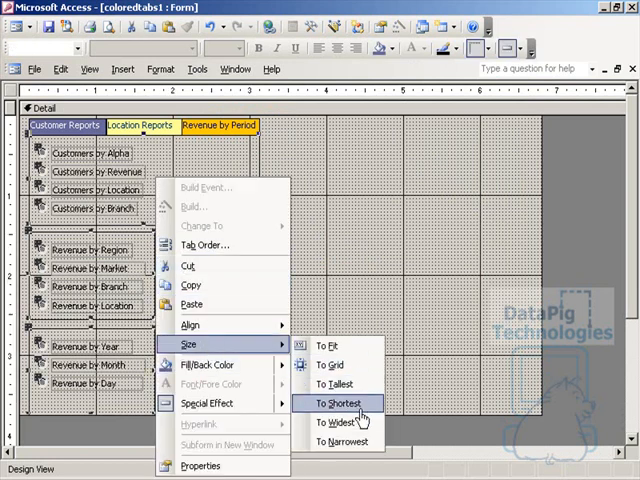
# Size the stacked option groups to the shortest height.
pyautogui.click(338, 403)
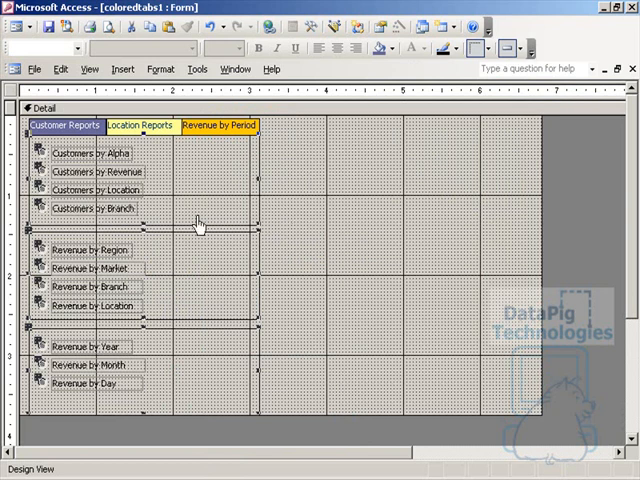
pyautogui.rightClick(197, 224)
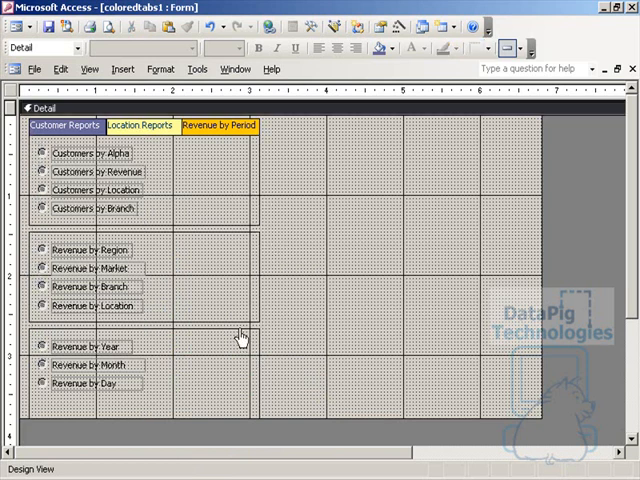
pyautogui.moveTo(219, 338)
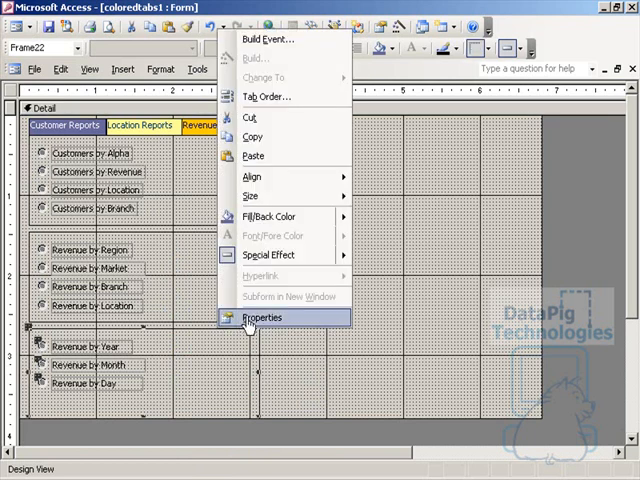
# Name the bottom option group Frame3, then inspect the tab labels' property names.
pyautogui.click(262, 317)
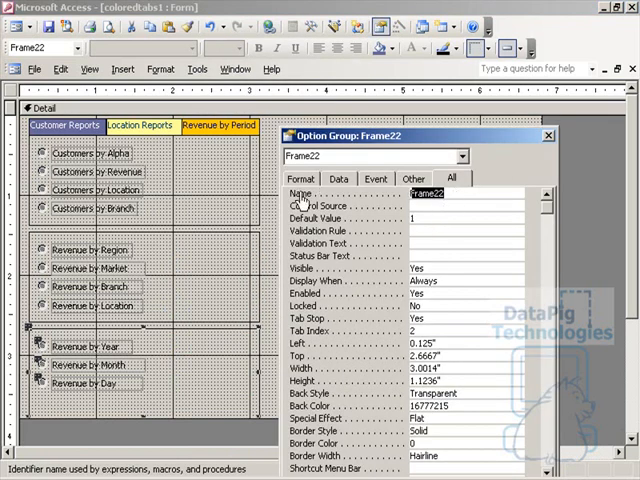
pyautogui.write('fra')
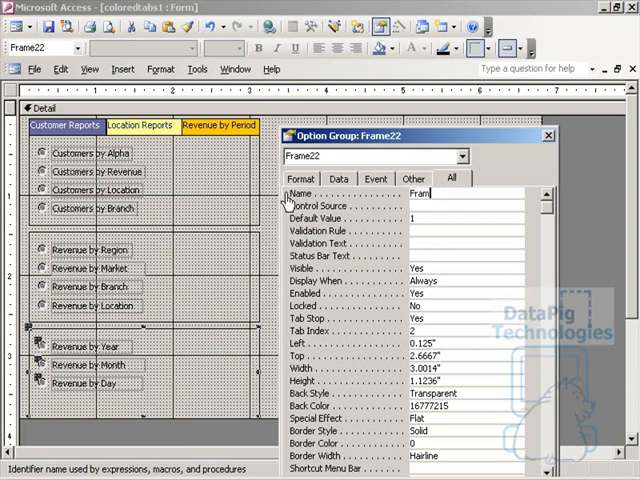
pyautogui.write('Frame3')
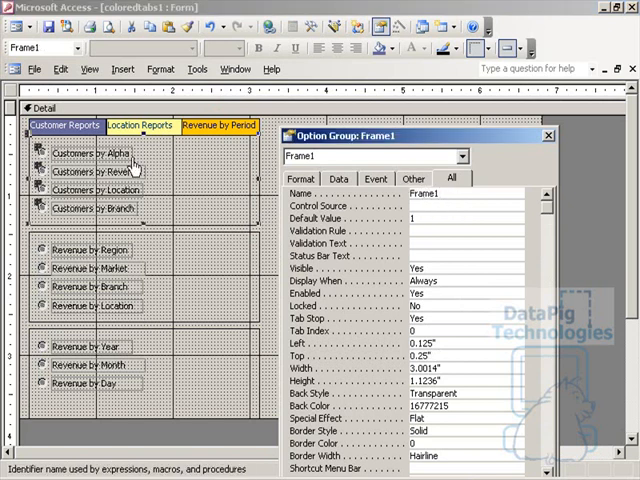
pyautogui.click(63, 124)
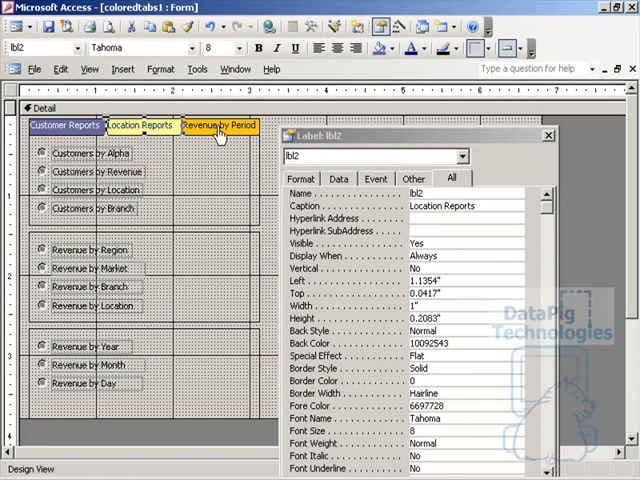
pyautogui.click(226, 125)
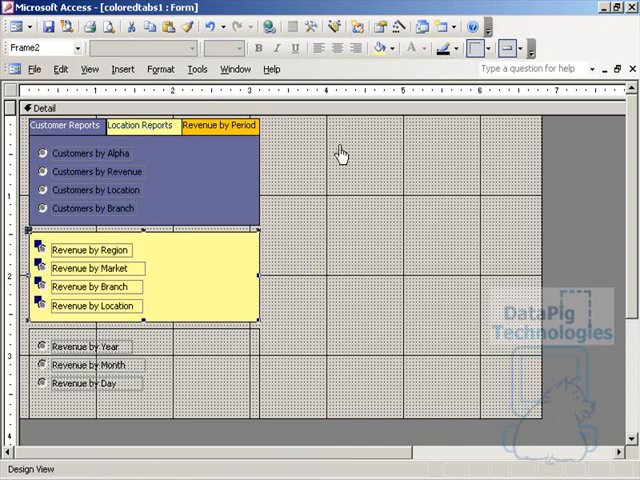
# Give the Revenue by Period option group a background colour matching its orange tab.
pyautogui.click(378, 48)
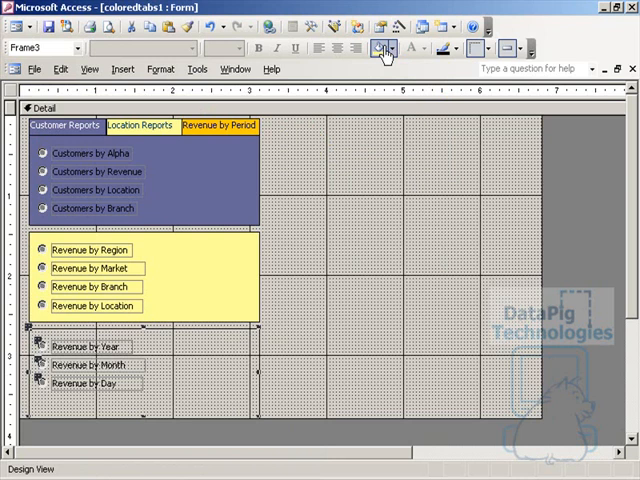
pyautogui.click(378, 48)
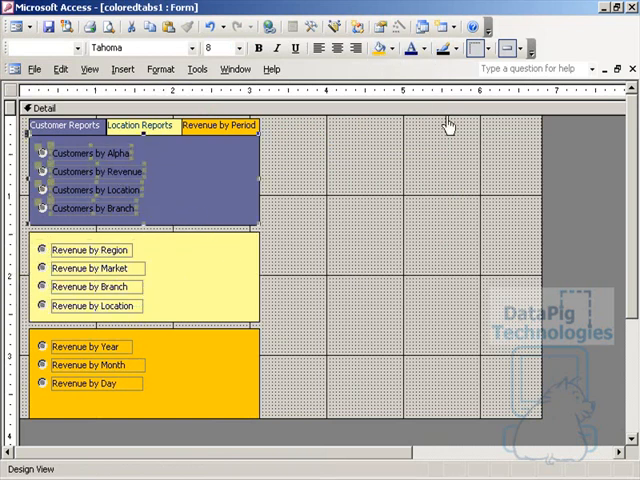
pyautogui.click(380, 305)
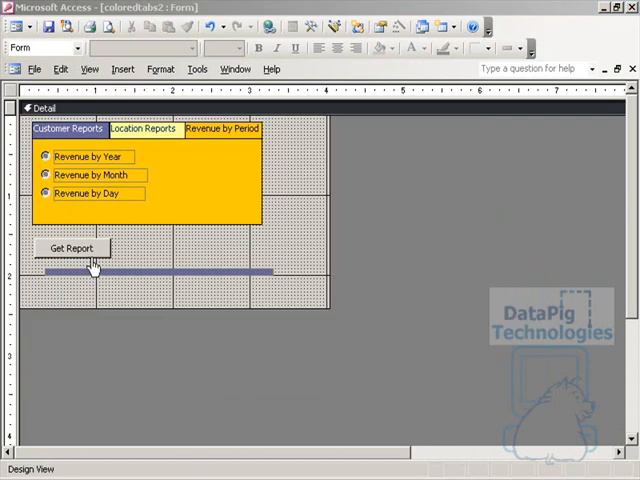
pyautogui.click(70, 247)
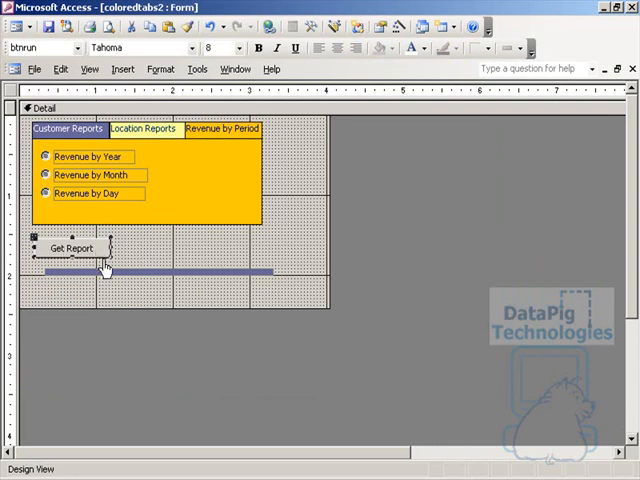
pyautogui.doubleClick(71, 248)
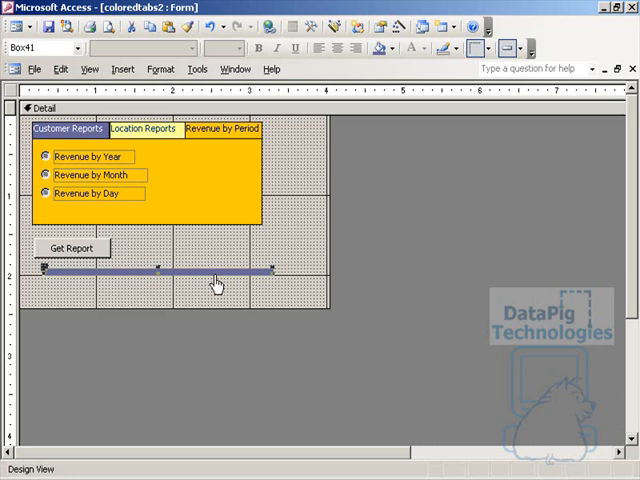
pyautogui.rightClick(218, 281)
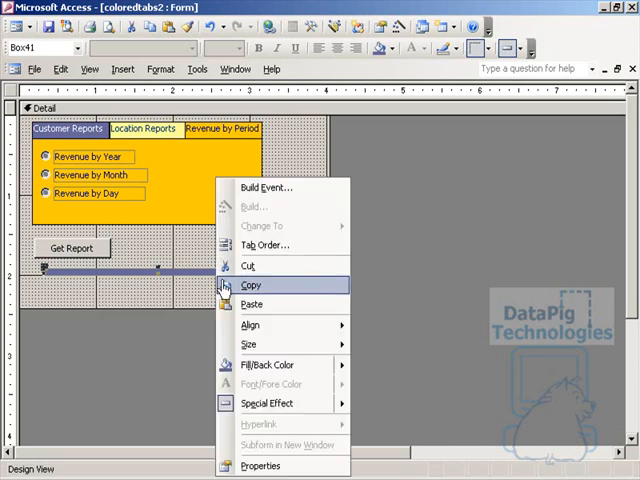
pyautogui.click(260, 465)
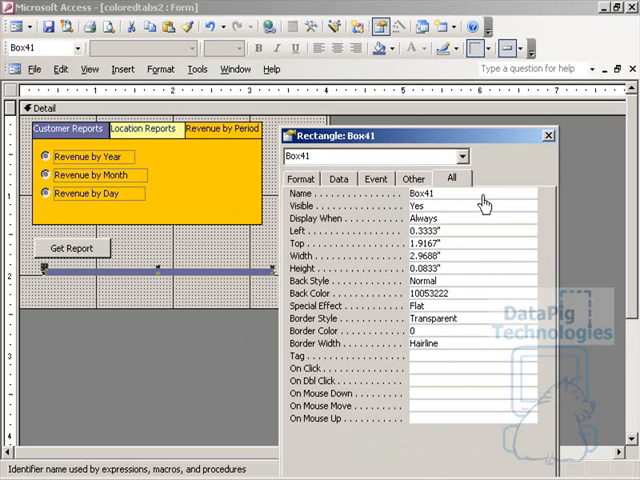
pyautogui.moveTo(548, 164)
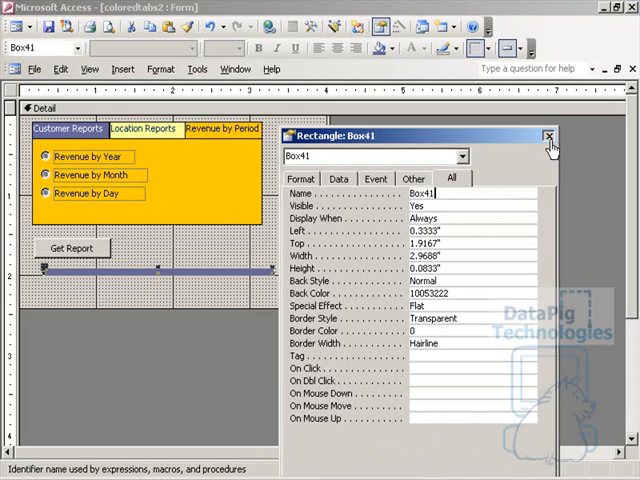
pyautogui.click(551, 135)
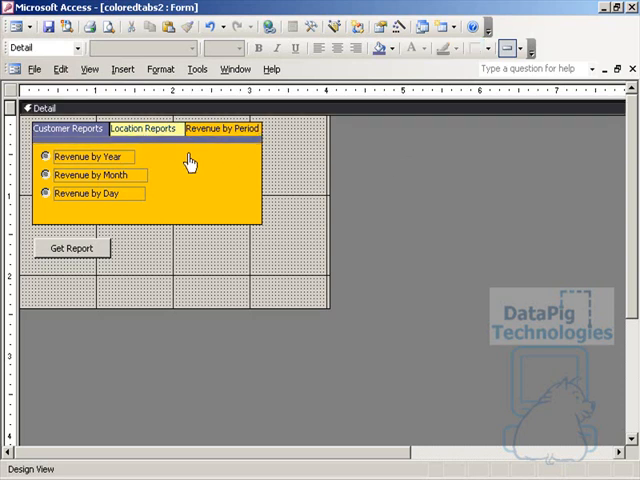
pyautogui.moveTo(283, 183)
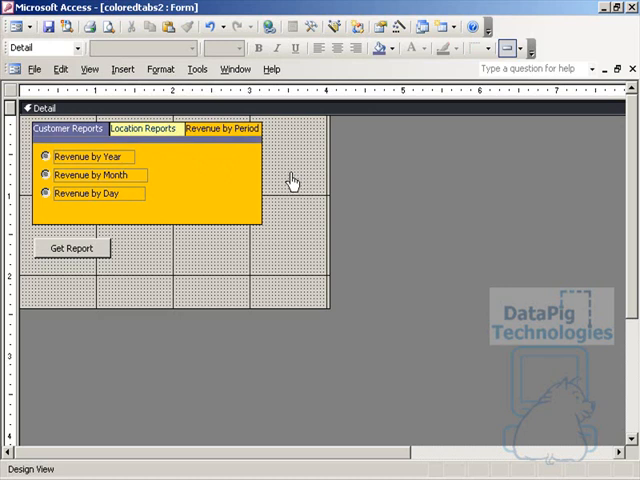
pyautogui.moveTo(160, 213)
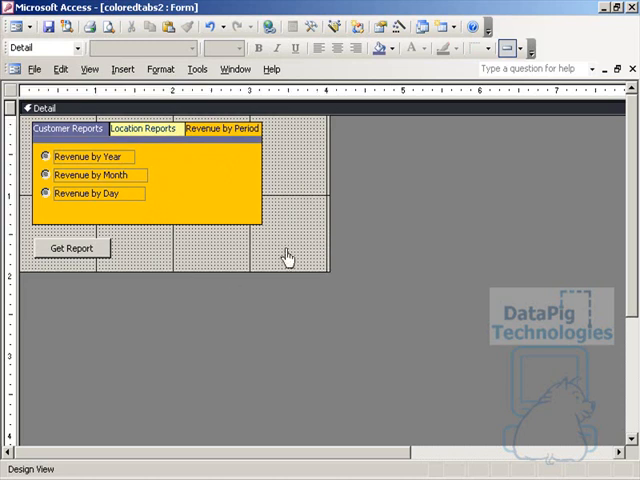
pyautogui.moveTo(293, 270)
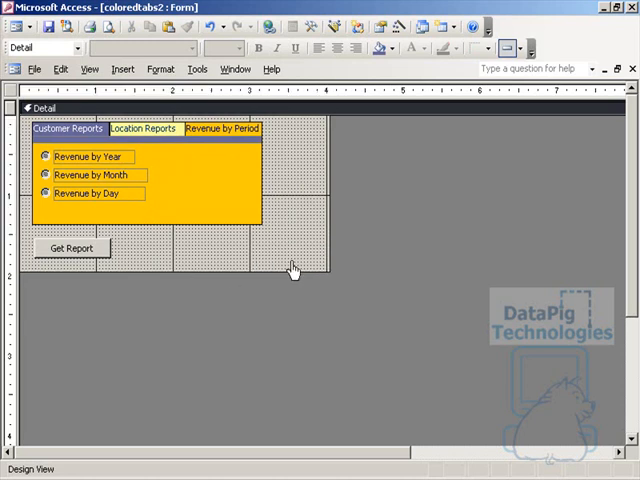
pyautogui.moveTo(292, 228)
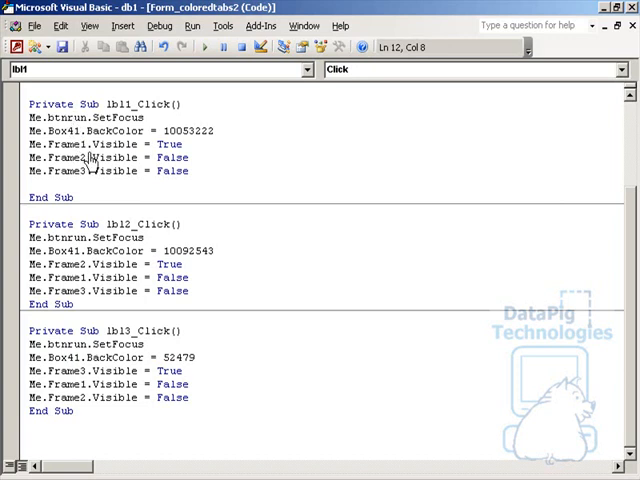
pyautogui.moveTo(88, 145)
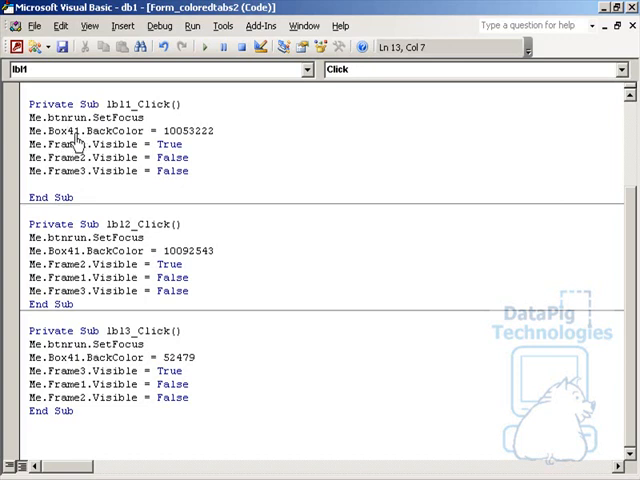
pyautogui.doubleClick(73, 131)
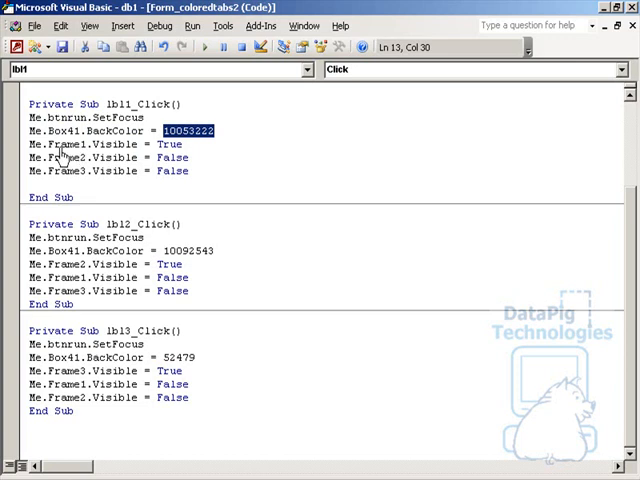
pyautogui.doubleClick(70, 143)
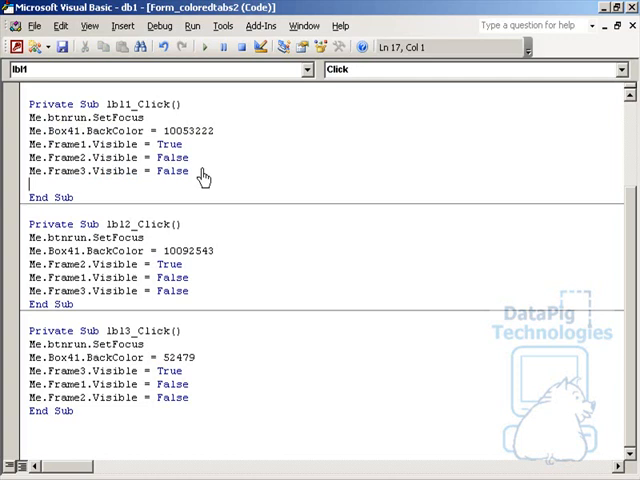
pyautogui.moveTo(128, 162)
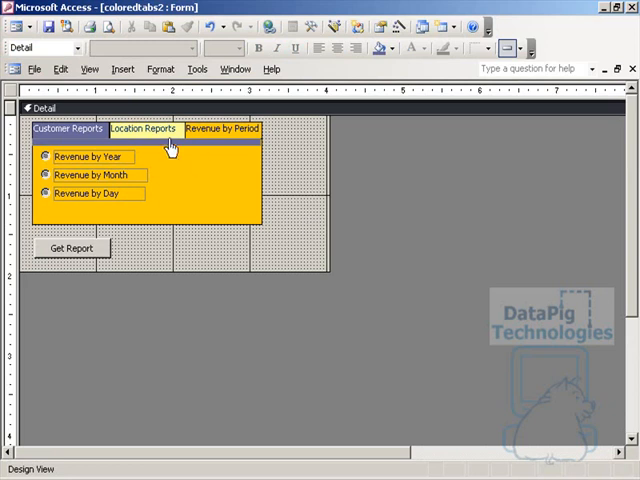
# Review lbl2_Click and lbl3_Click, highlighting lbl2's colour setting and lbl3's procedure body.
pyautogui.click(145, 128)
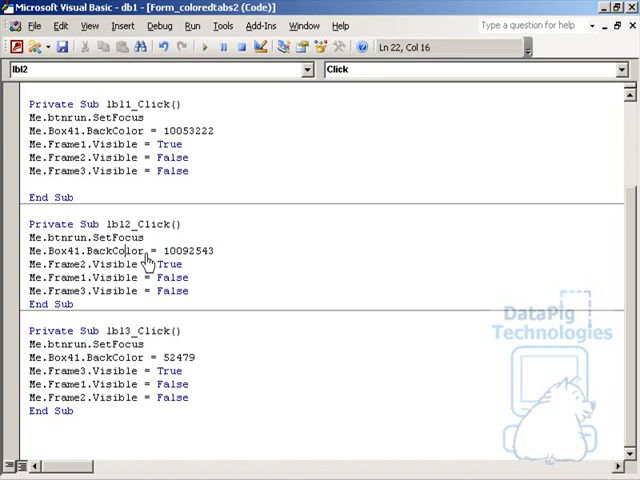
pyautogui.doubleClick(187, 250)
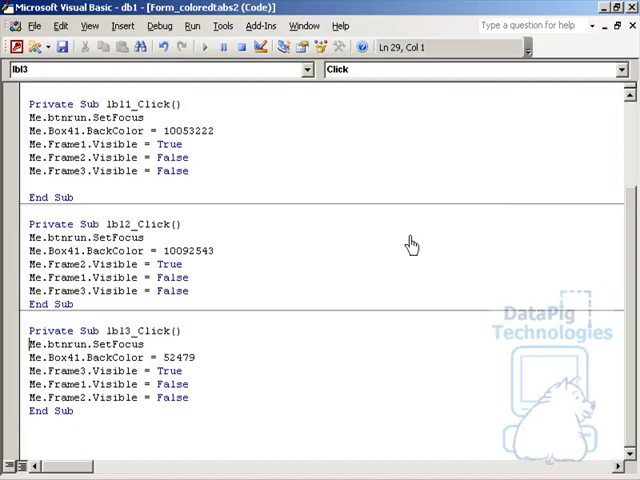
pyautogui.moveTo(28, 344); pyautogui.dragTo(188, 397)
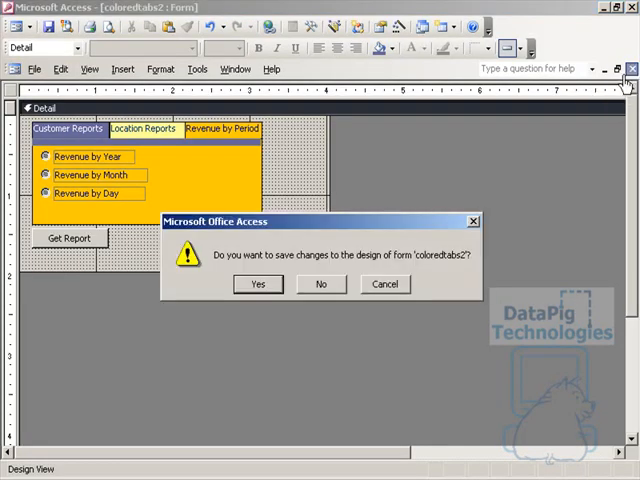
# Cancel closing the form and build the On Open event to view its Box41 and Frame1 code.
pyautogui.click(257, 283)
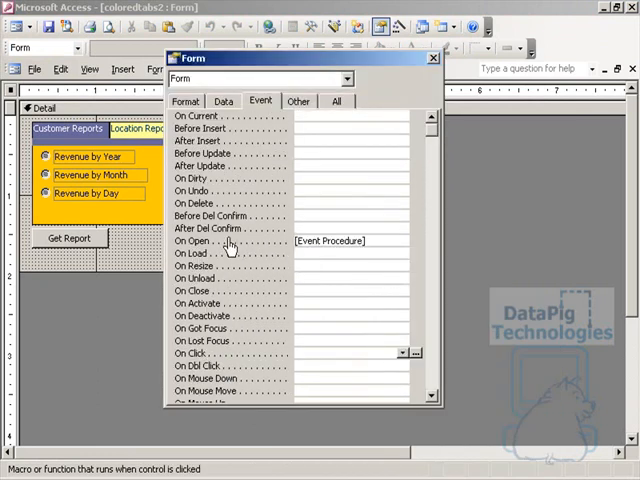
pyautogui.click(340, 241)
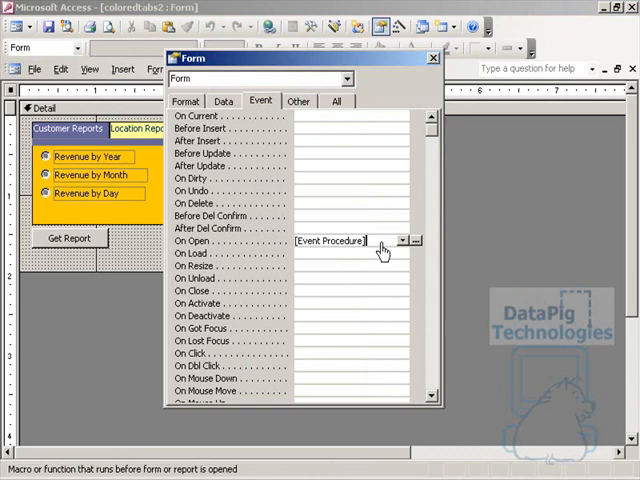
pyautogui.moveTo(421, 248)
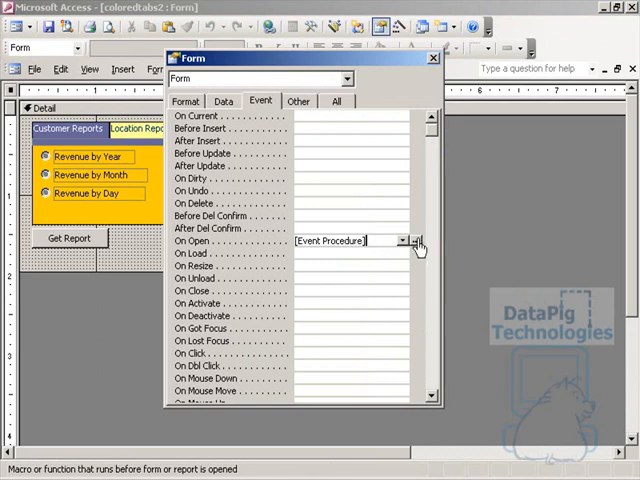
pyautogui.click(417, 240)
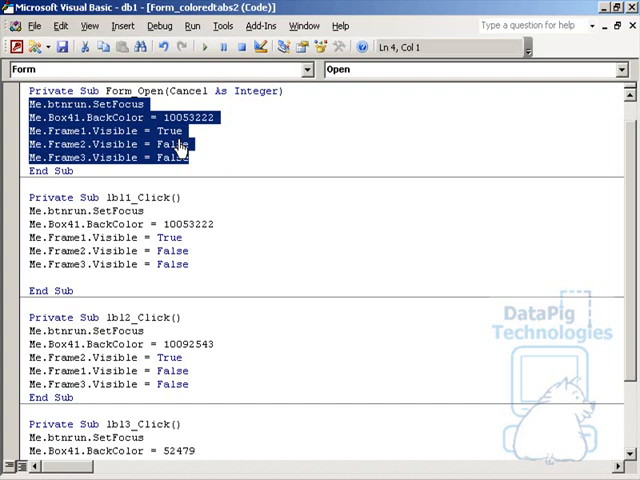
pyautogui.moveTo(182, 163)
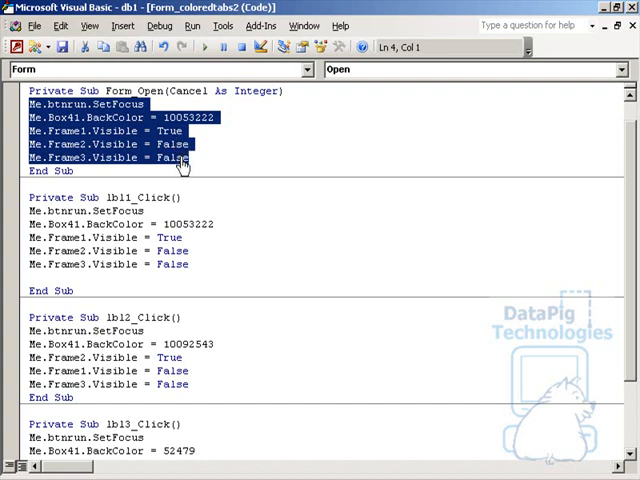
pyautogui.moveTo(205, 272)
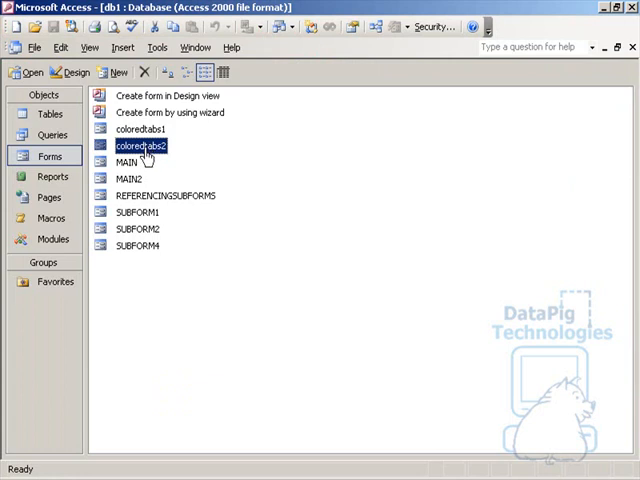
# Open coloredtabs2 in Form View and switch between the Customer Reports and Revenue by Period tabs.
pyautogui.doubleClick(146, 145)
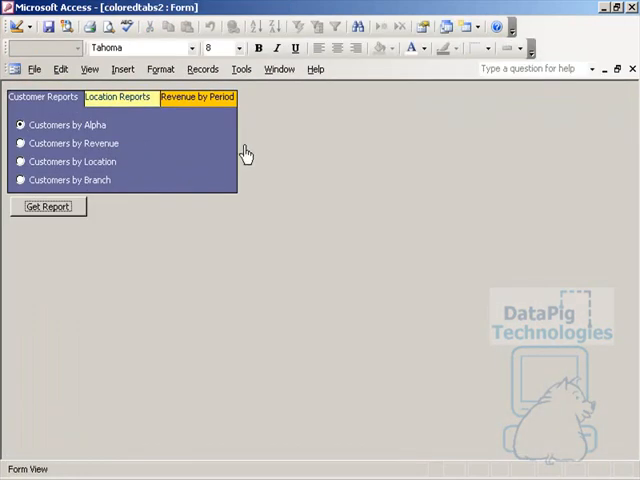
pyautogui.moveTo(97, 123)
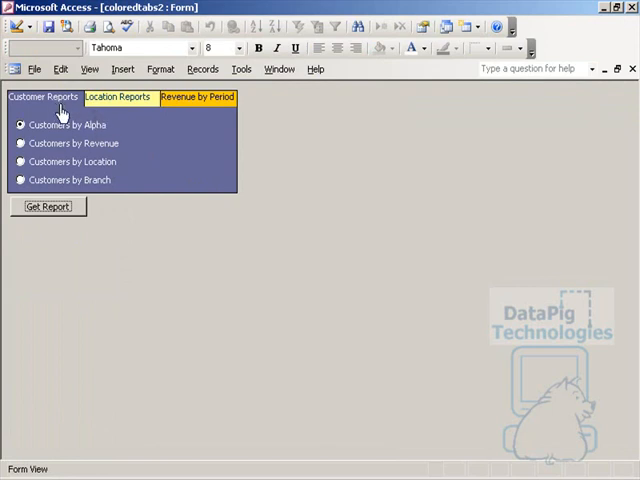
pyautogui.click(197, 97)
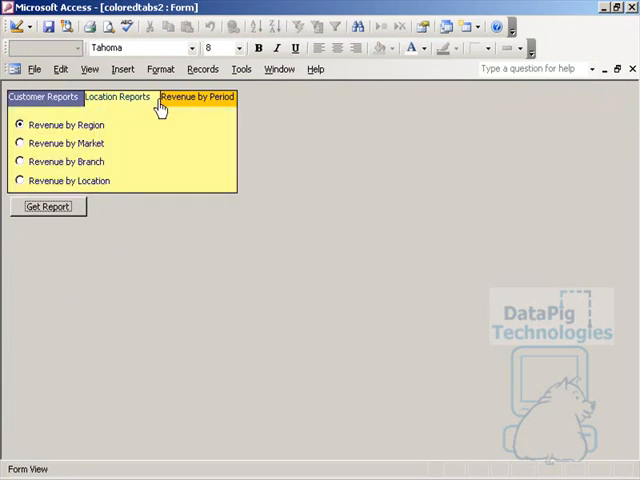
pyautogui.click(197, 97)
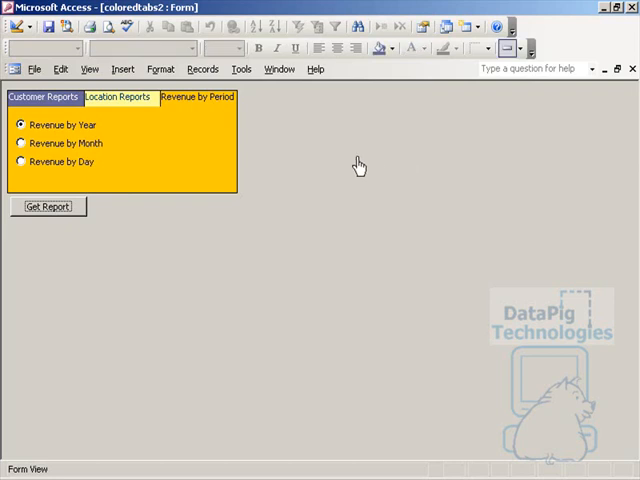
pyautogui.moveTo(342, 164)
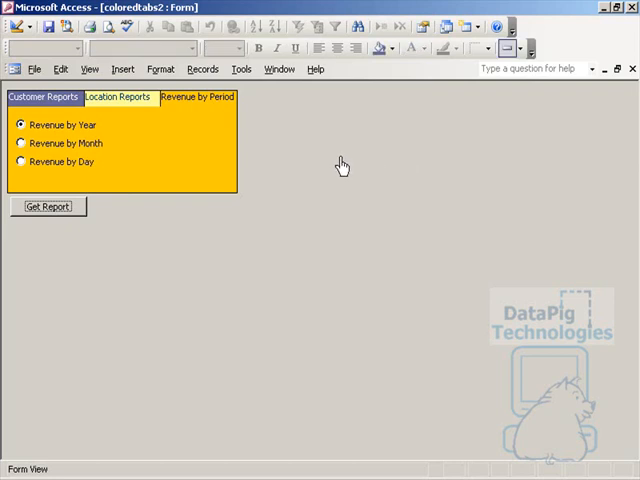